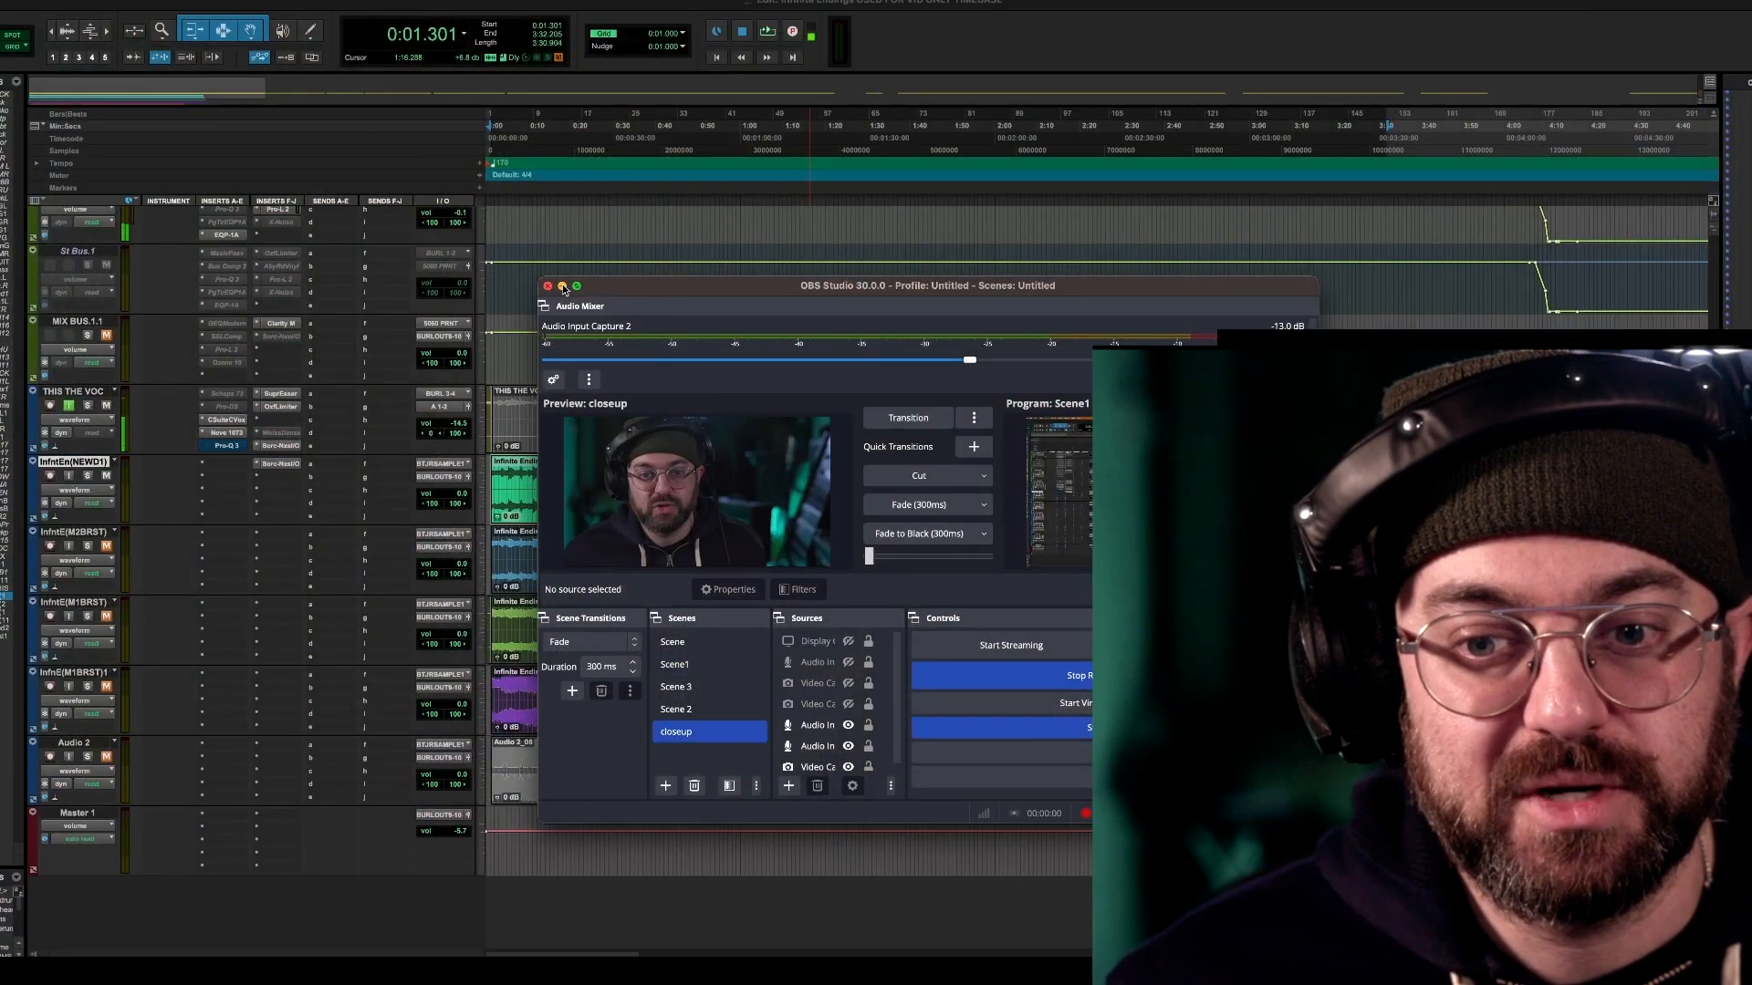
Minimize the OBS window so the full Pro Tools Edit window is visible.
{"action": "left_click", "coordinate": [547, 286]}
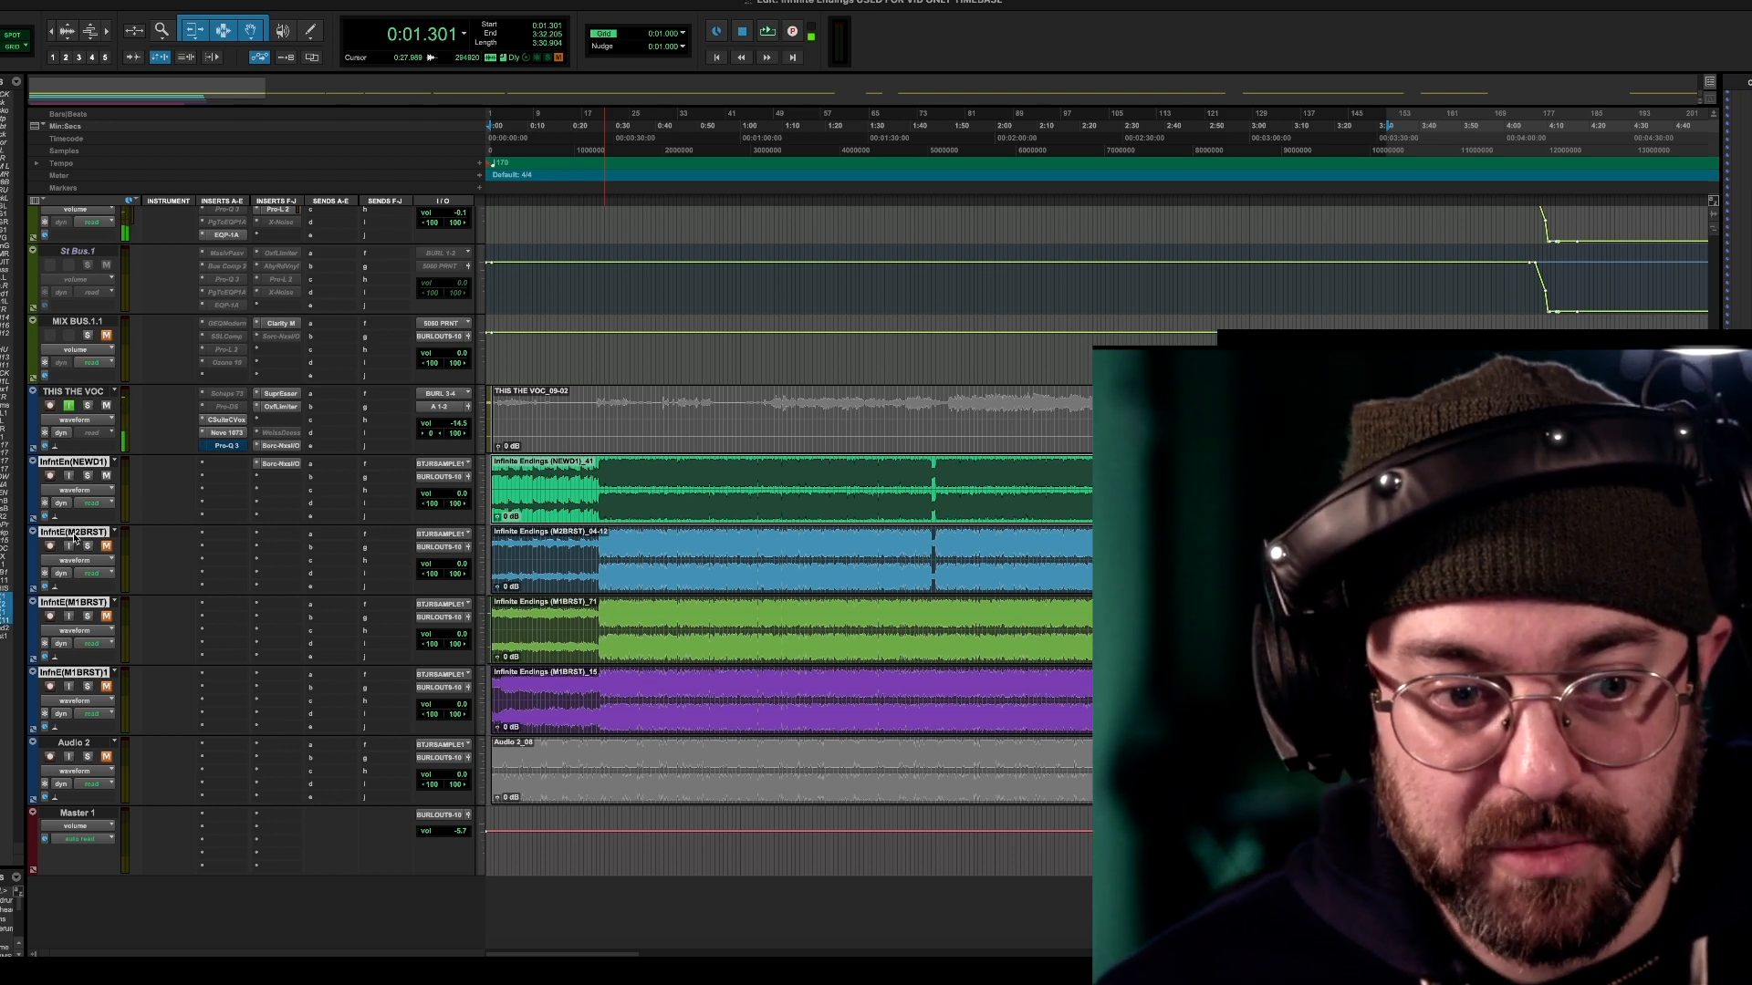
Change the beat tracks' timebase from Samples to Ticks via the Timebase selector.
{"action": "left_click", "coordinate": [75, 462]}
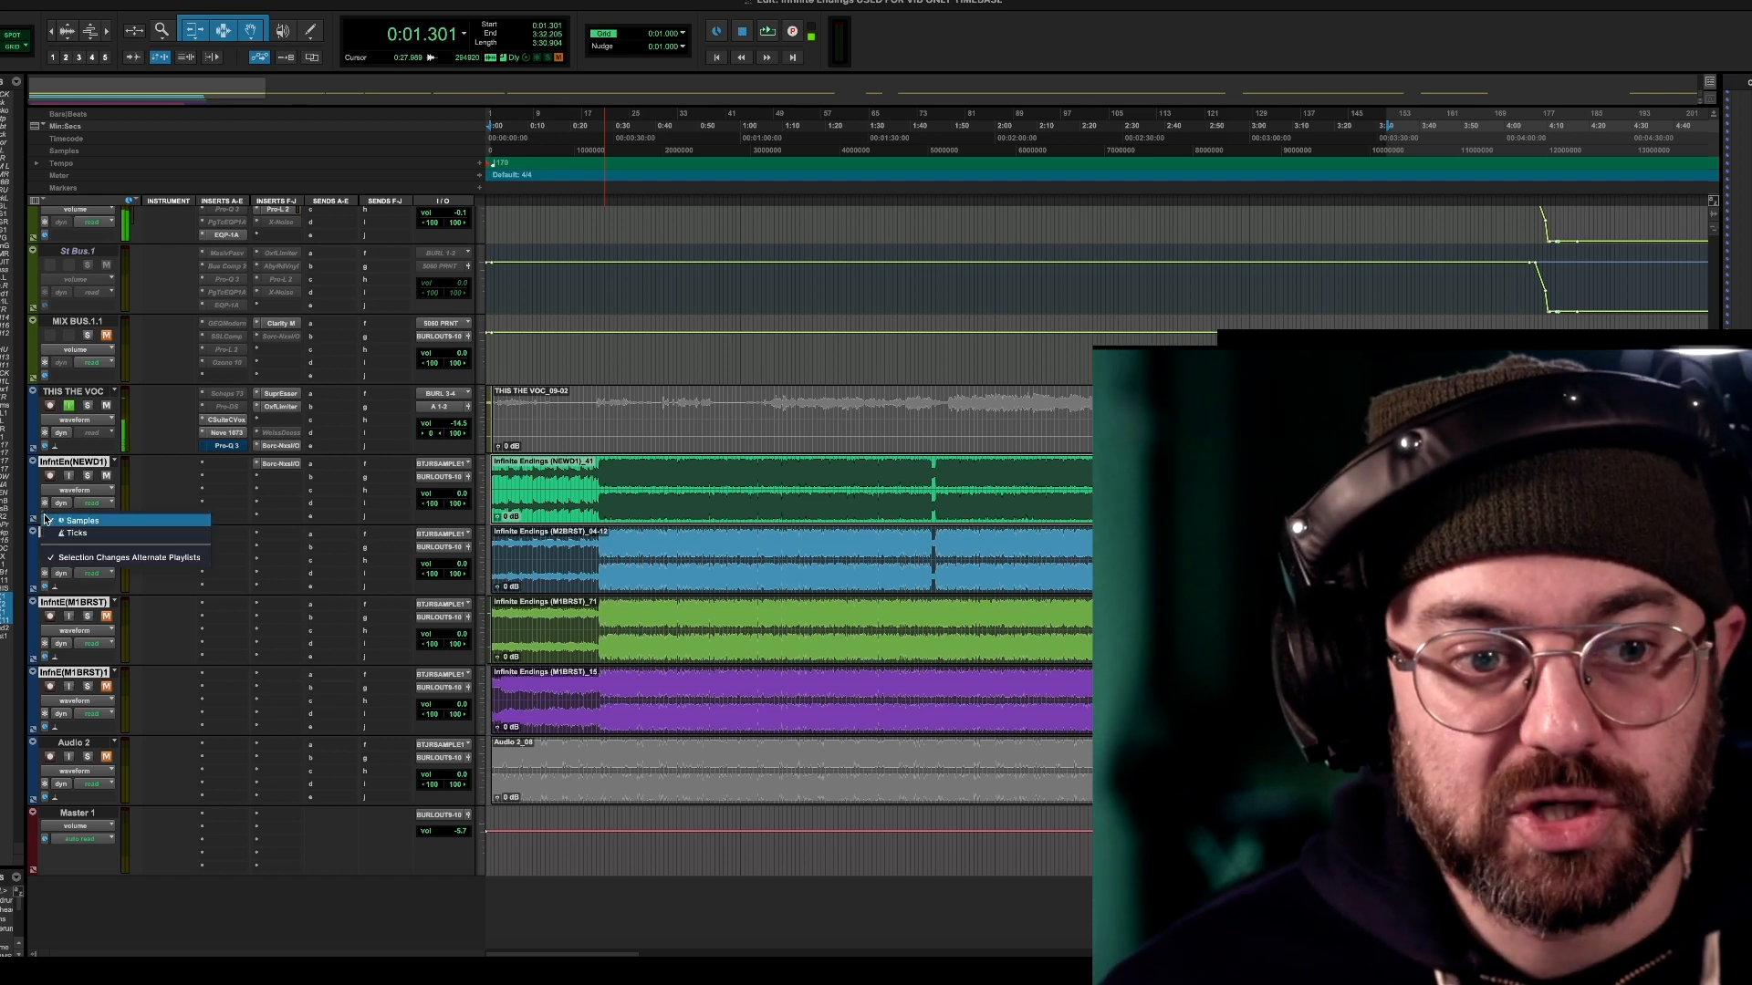
{"action": "mouse_move", "coordinate": [84, 533]}
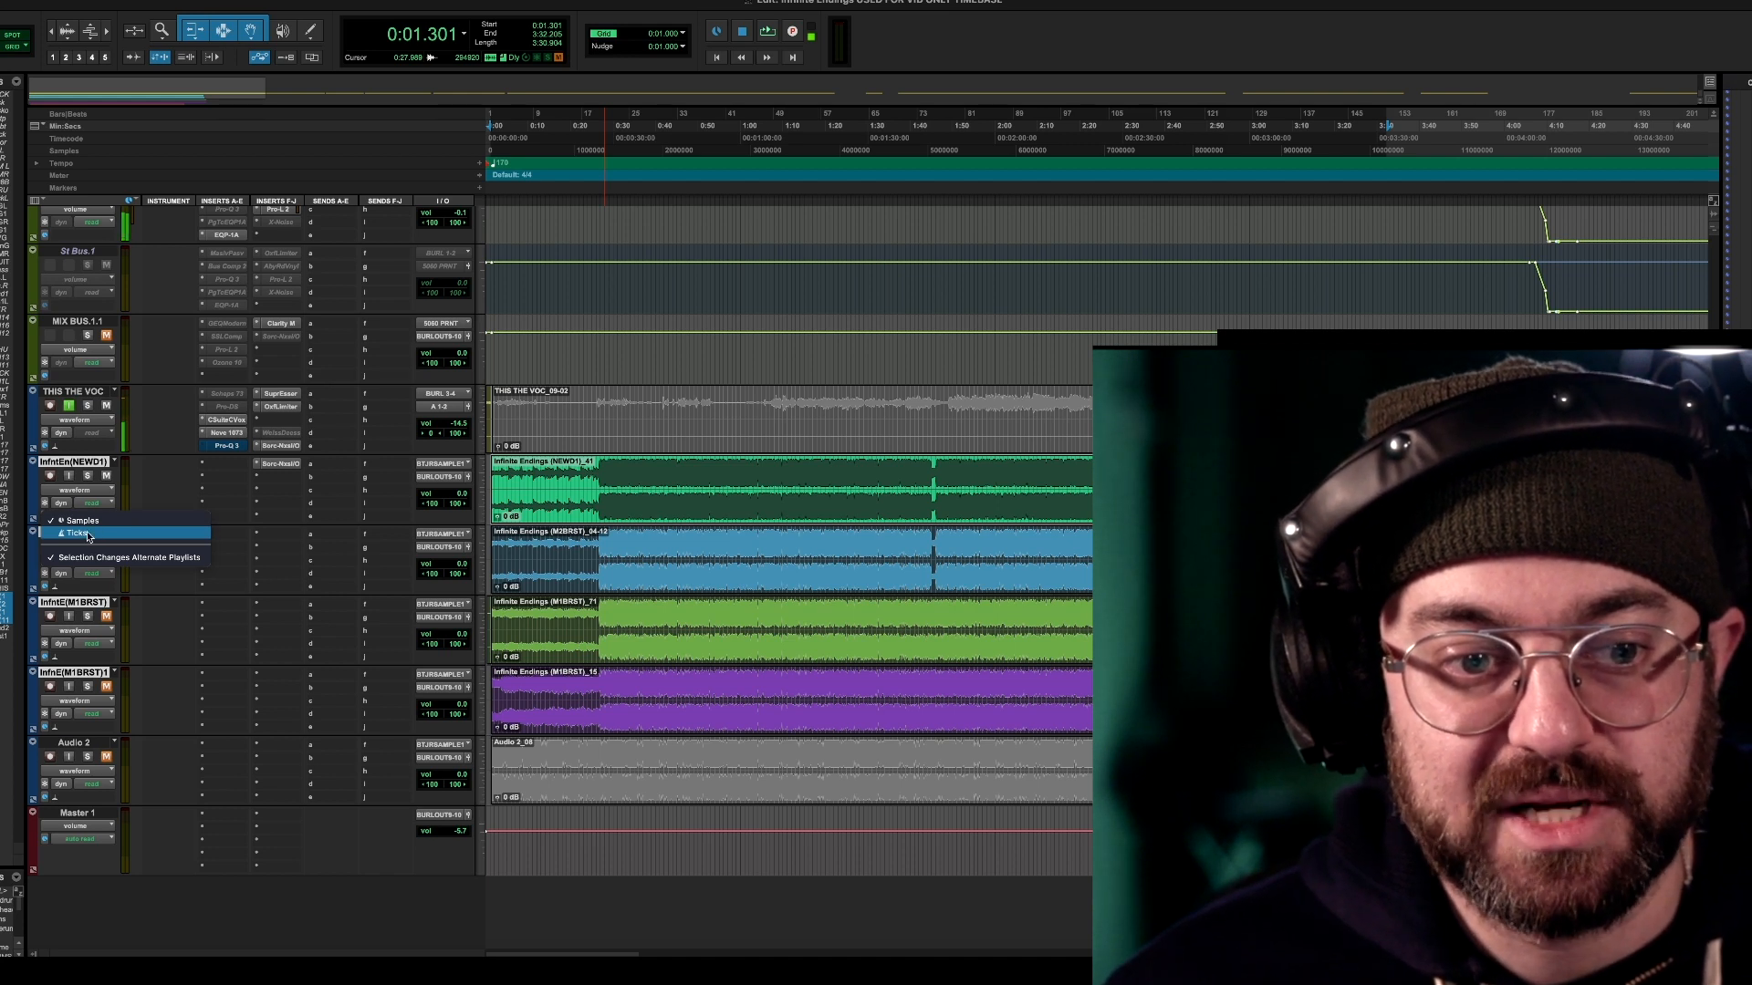
{"action": "left_click", "coordinate": [78, 533]}
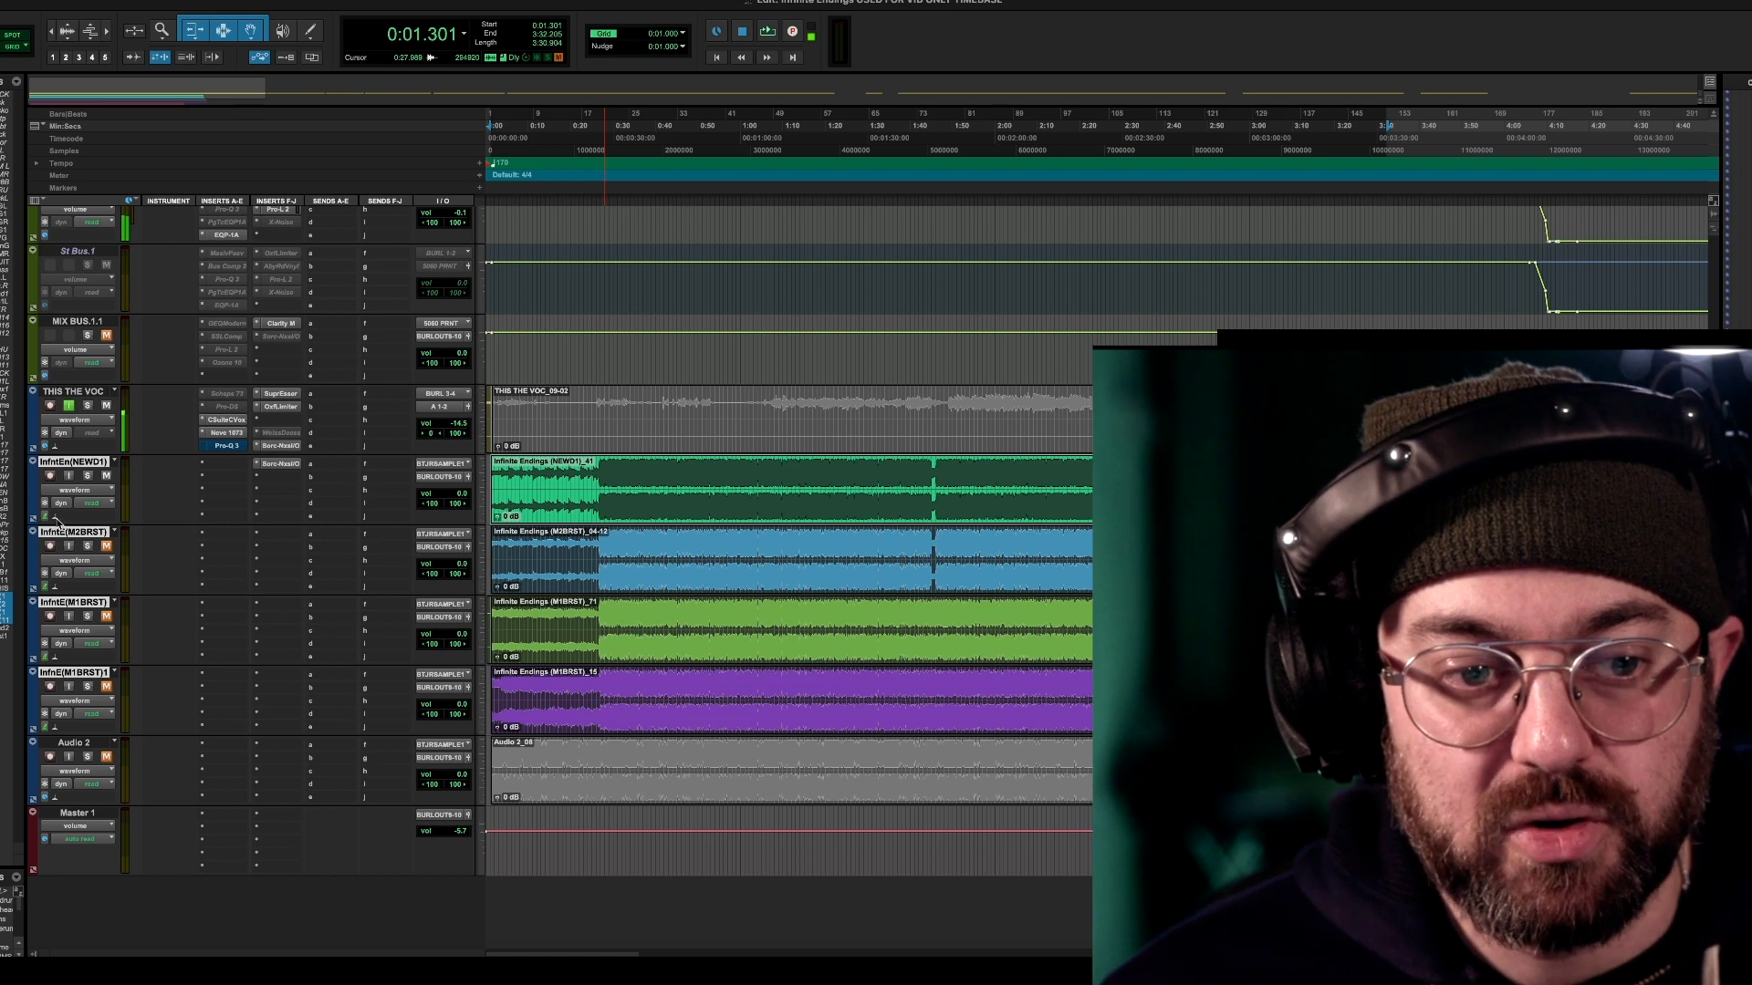
{"action": "mouse_move", "coordinate": [50, 527]}
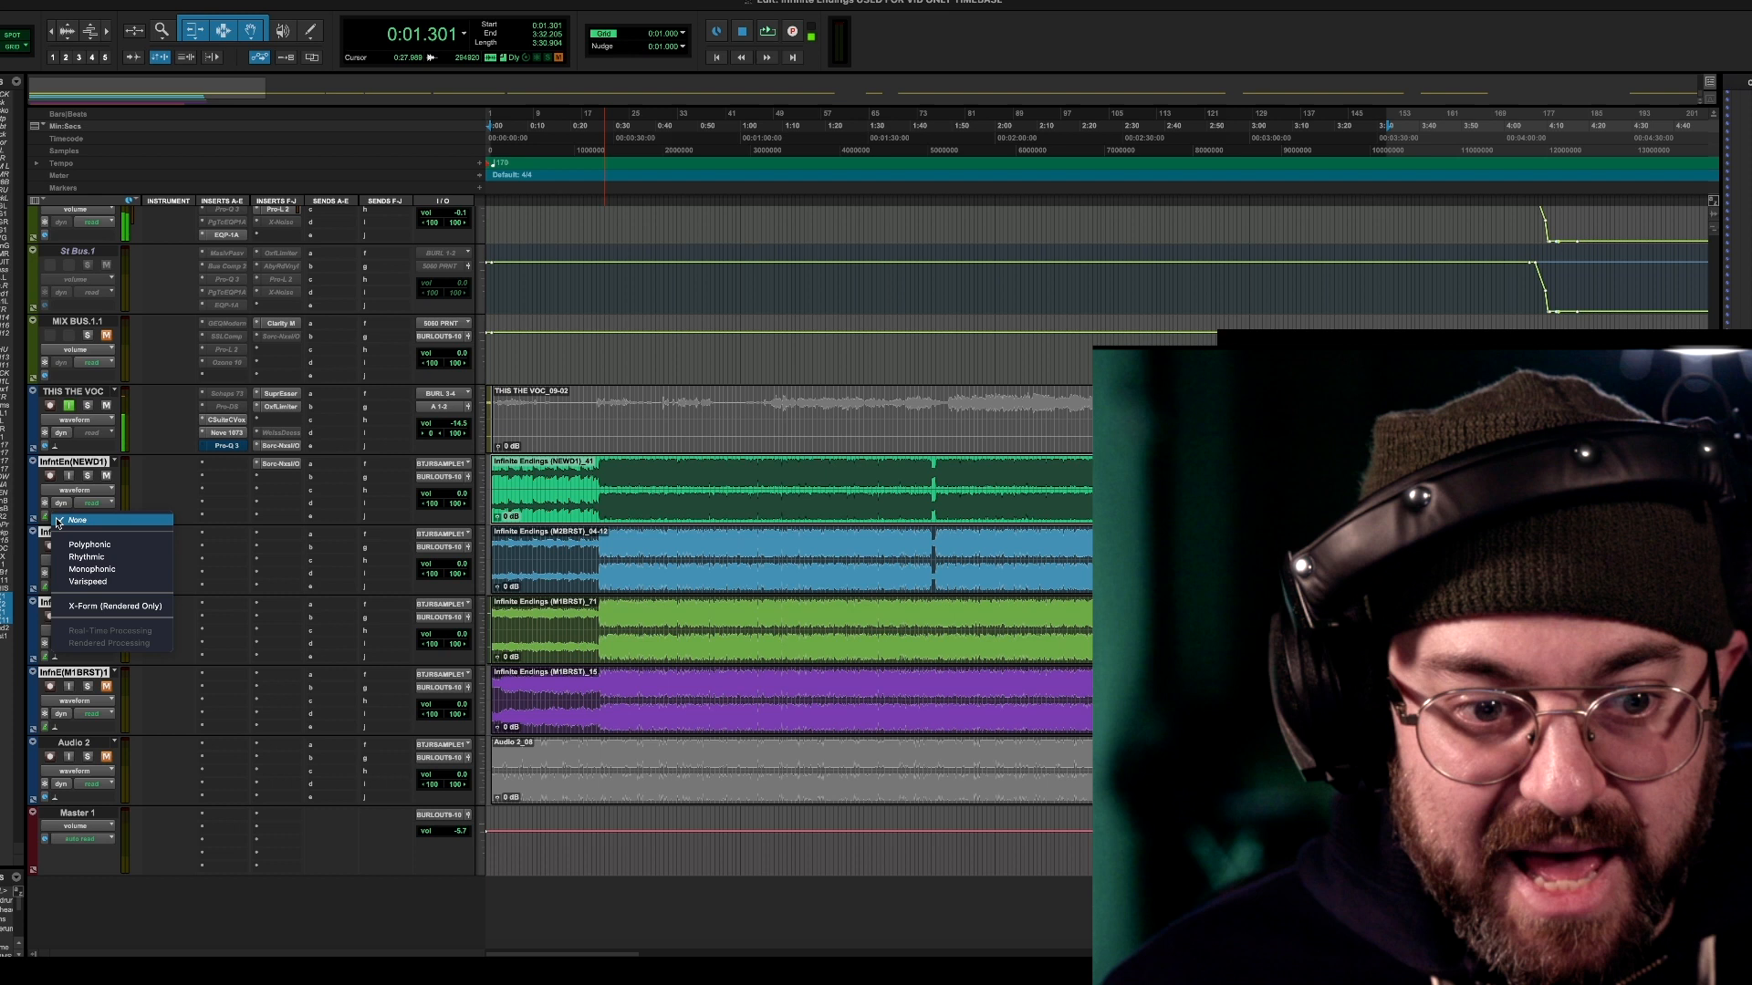
{"action": "mouse_move", "coordinate": [86, 556]}
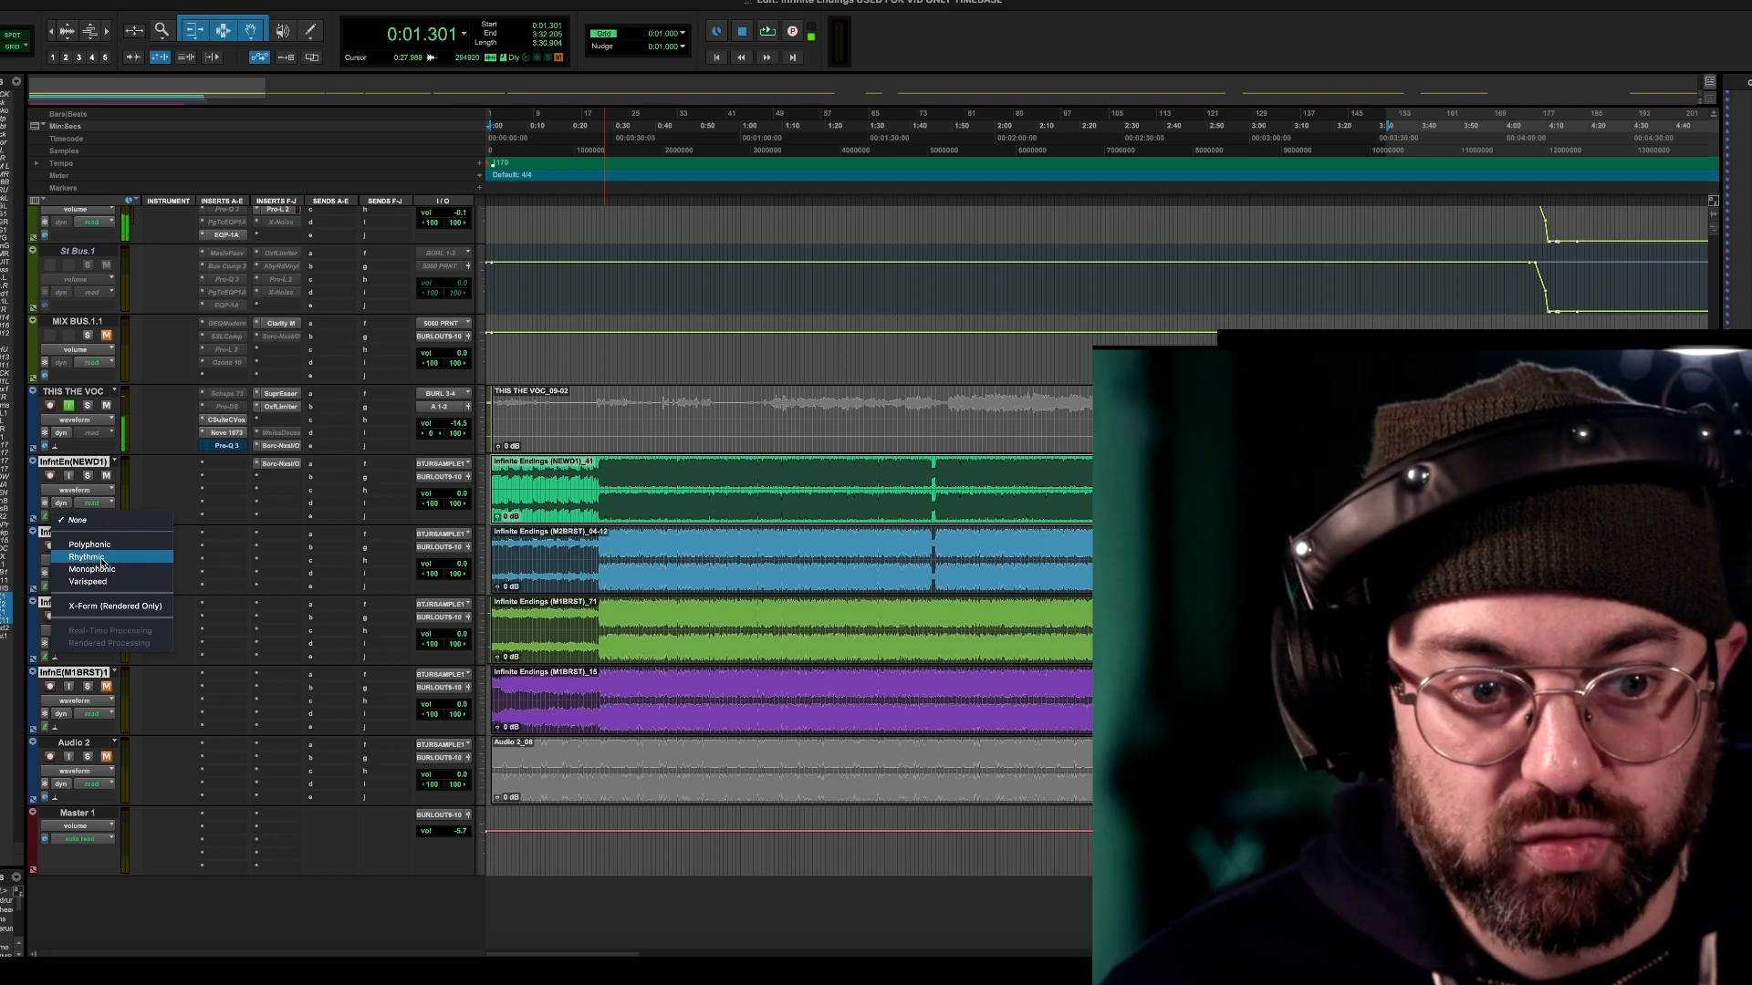
Apply the Rhythmic elastic audio plug-in to the four beat tracks.
{"action": "left_click", "coordinate": [88, 557]}
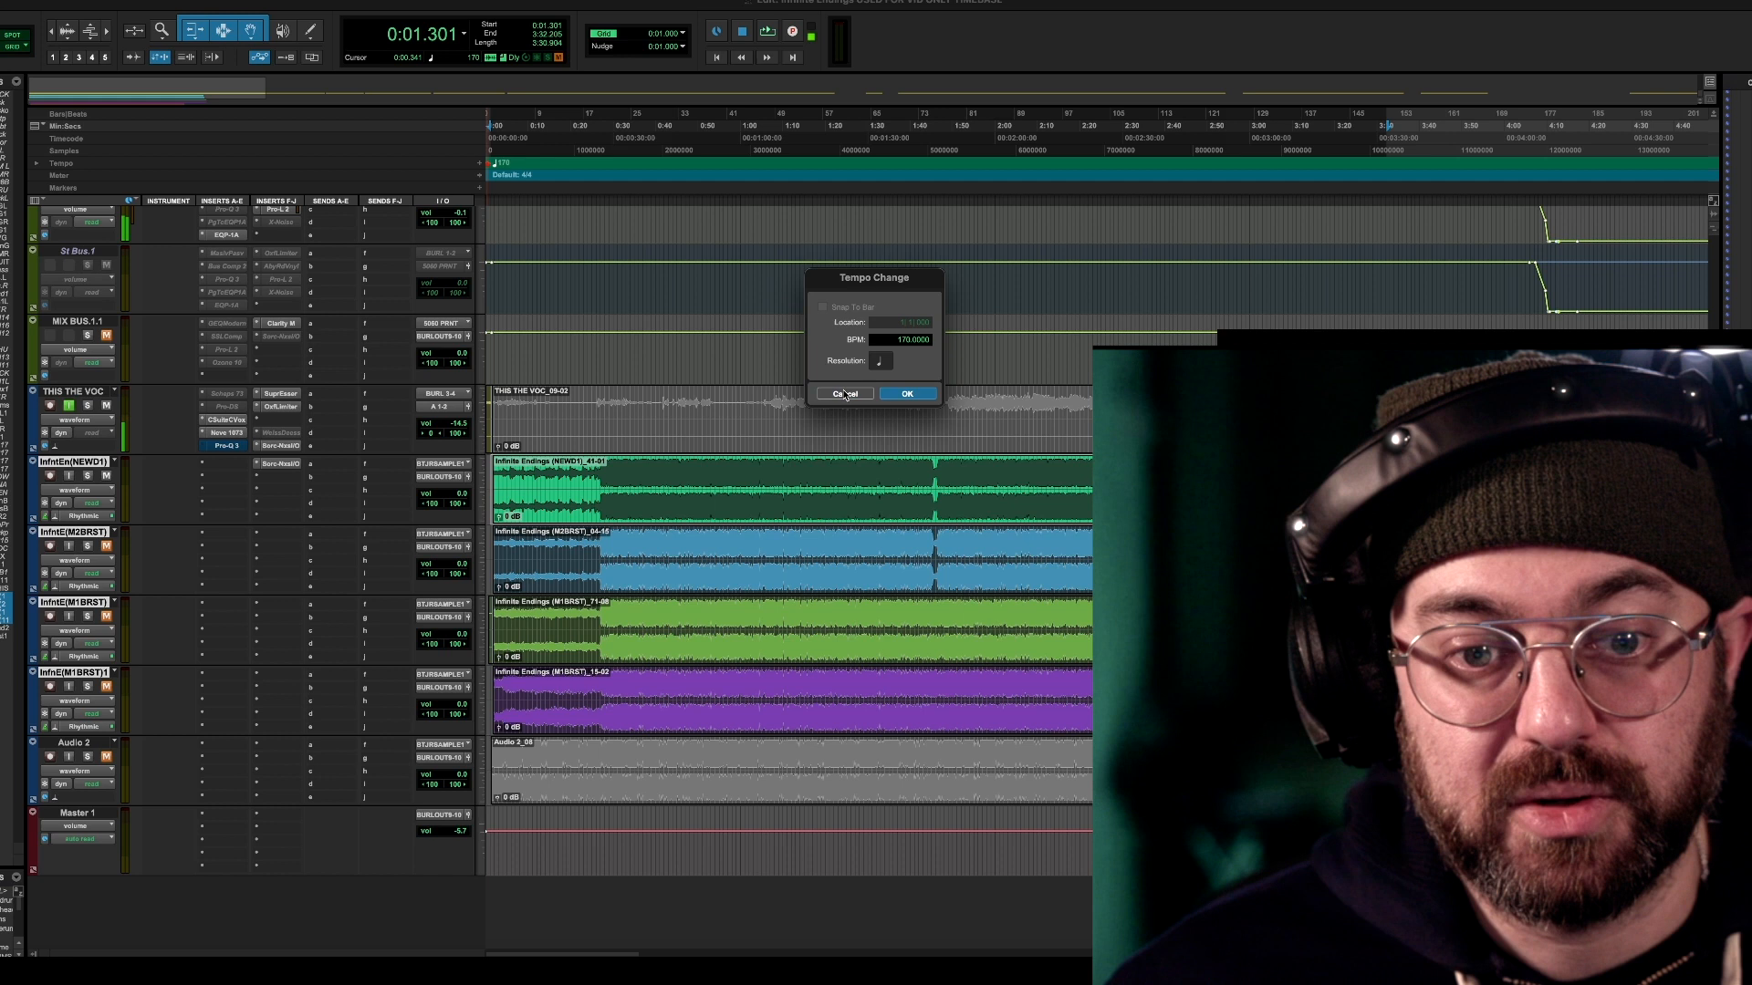
Replace the 170 BPM tempo event with 160 BPM so the beat tracks stretch to follow.
{"action": "left_click", "coordinate": [906, 393]}
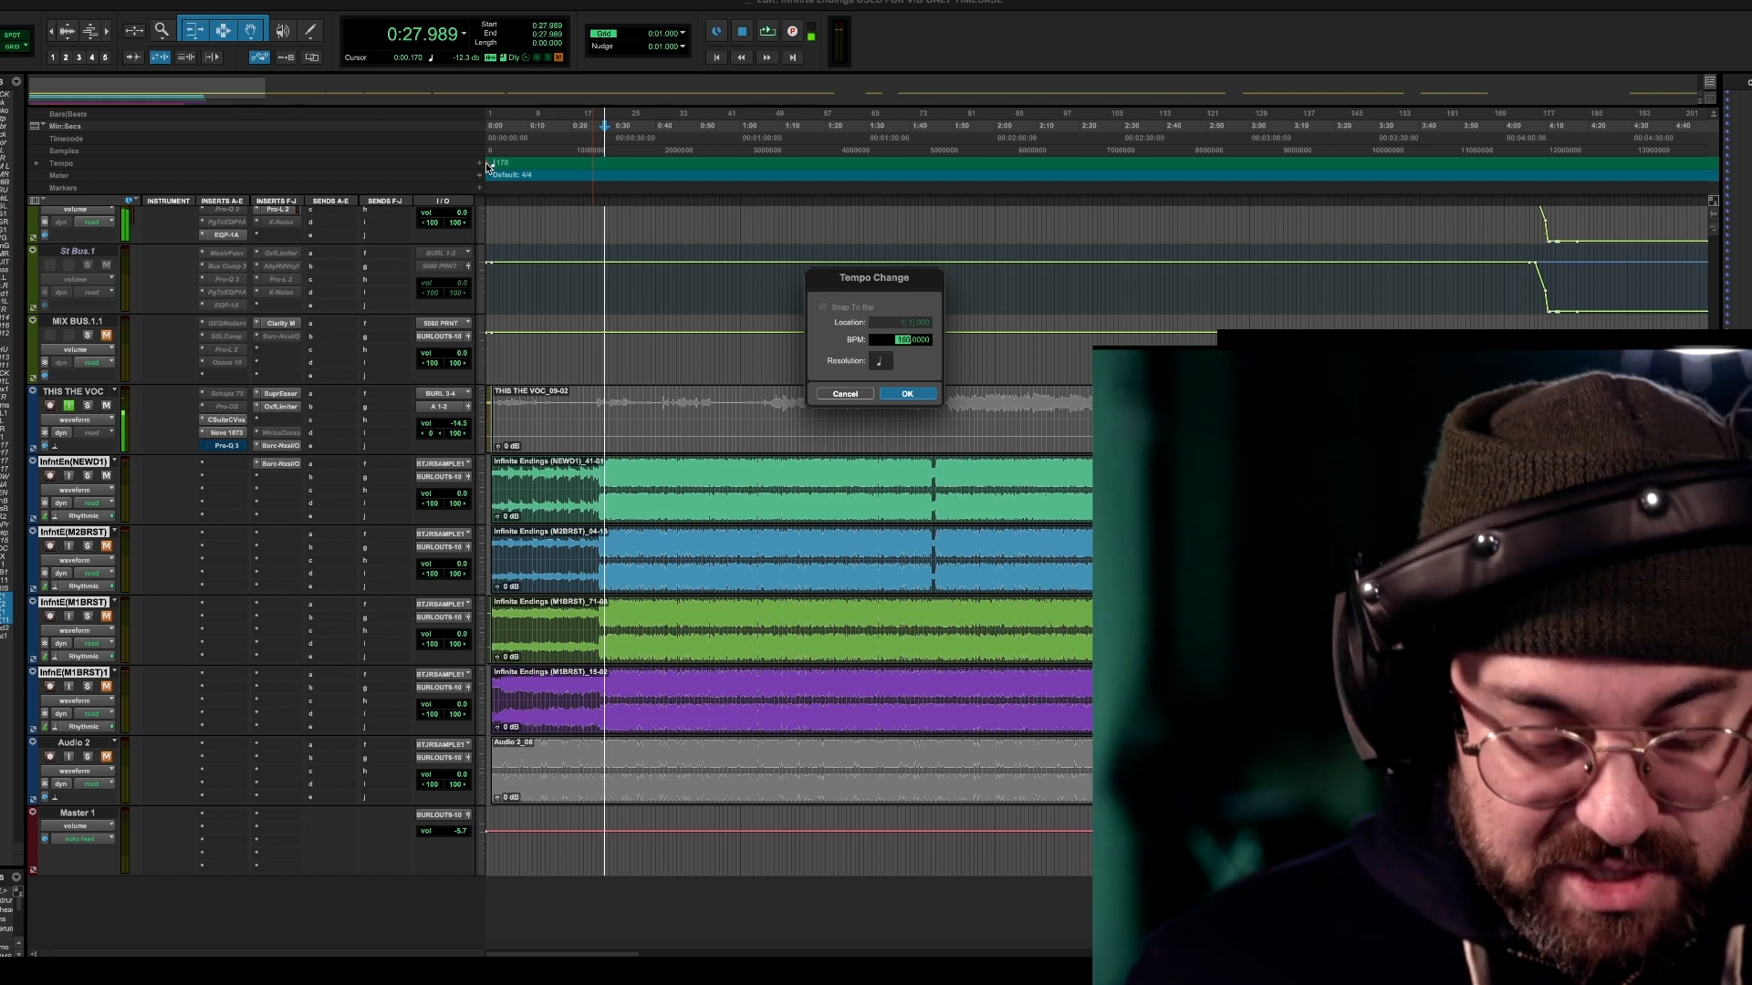
{"action": "left_click", "coordinate": [906, 392]}
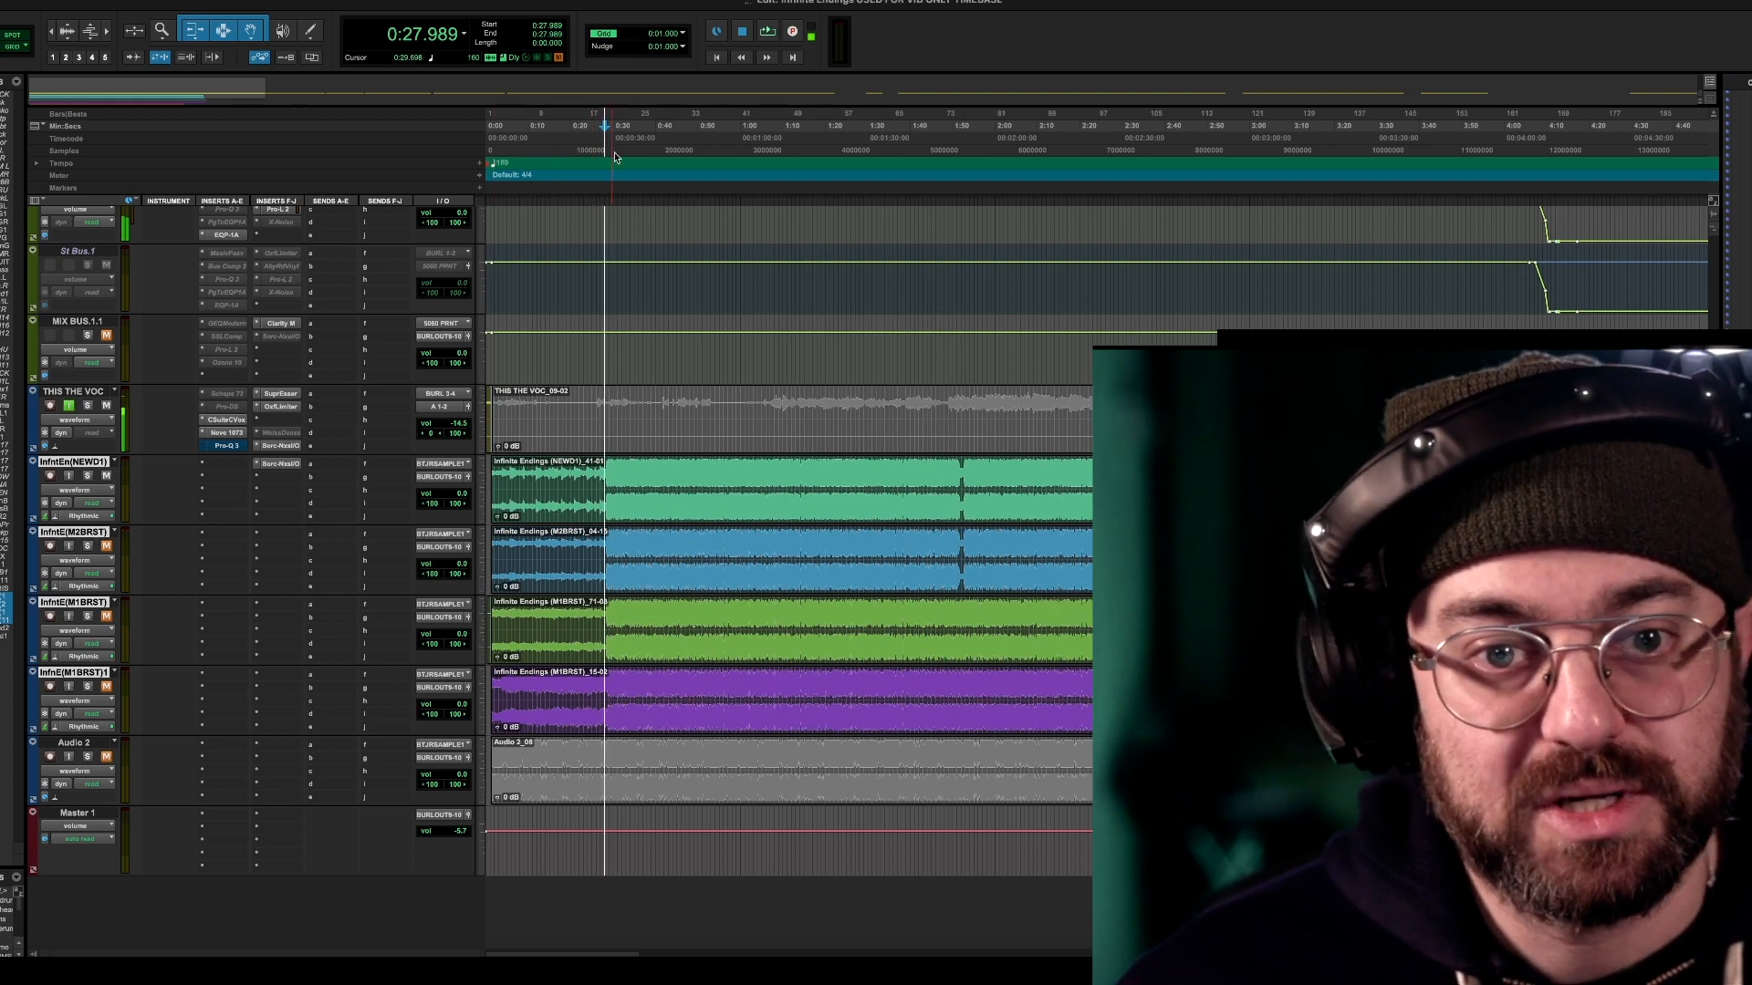
{"action": "left_click", "coordinate": [766, 30]}
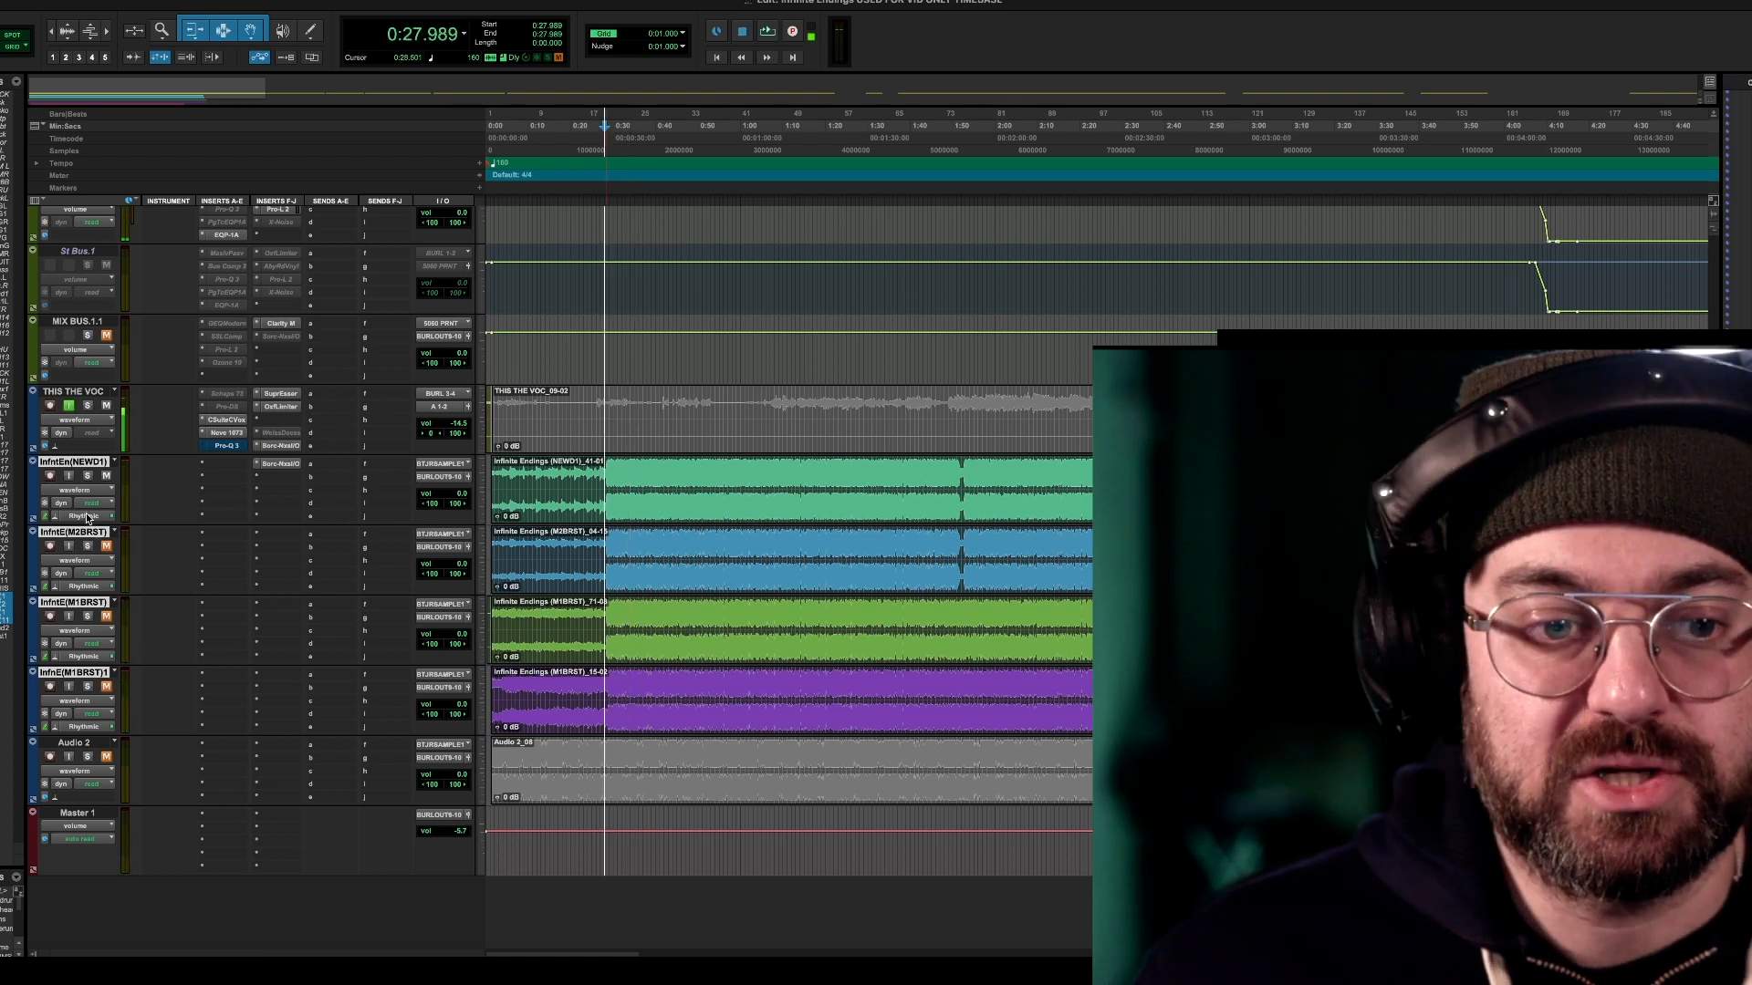
Turn the Rhythmic plug-in's Decay Rate from 60% up to 100% on the first beat track.
{"action": "left_click", "coordinate": [85, 517]}
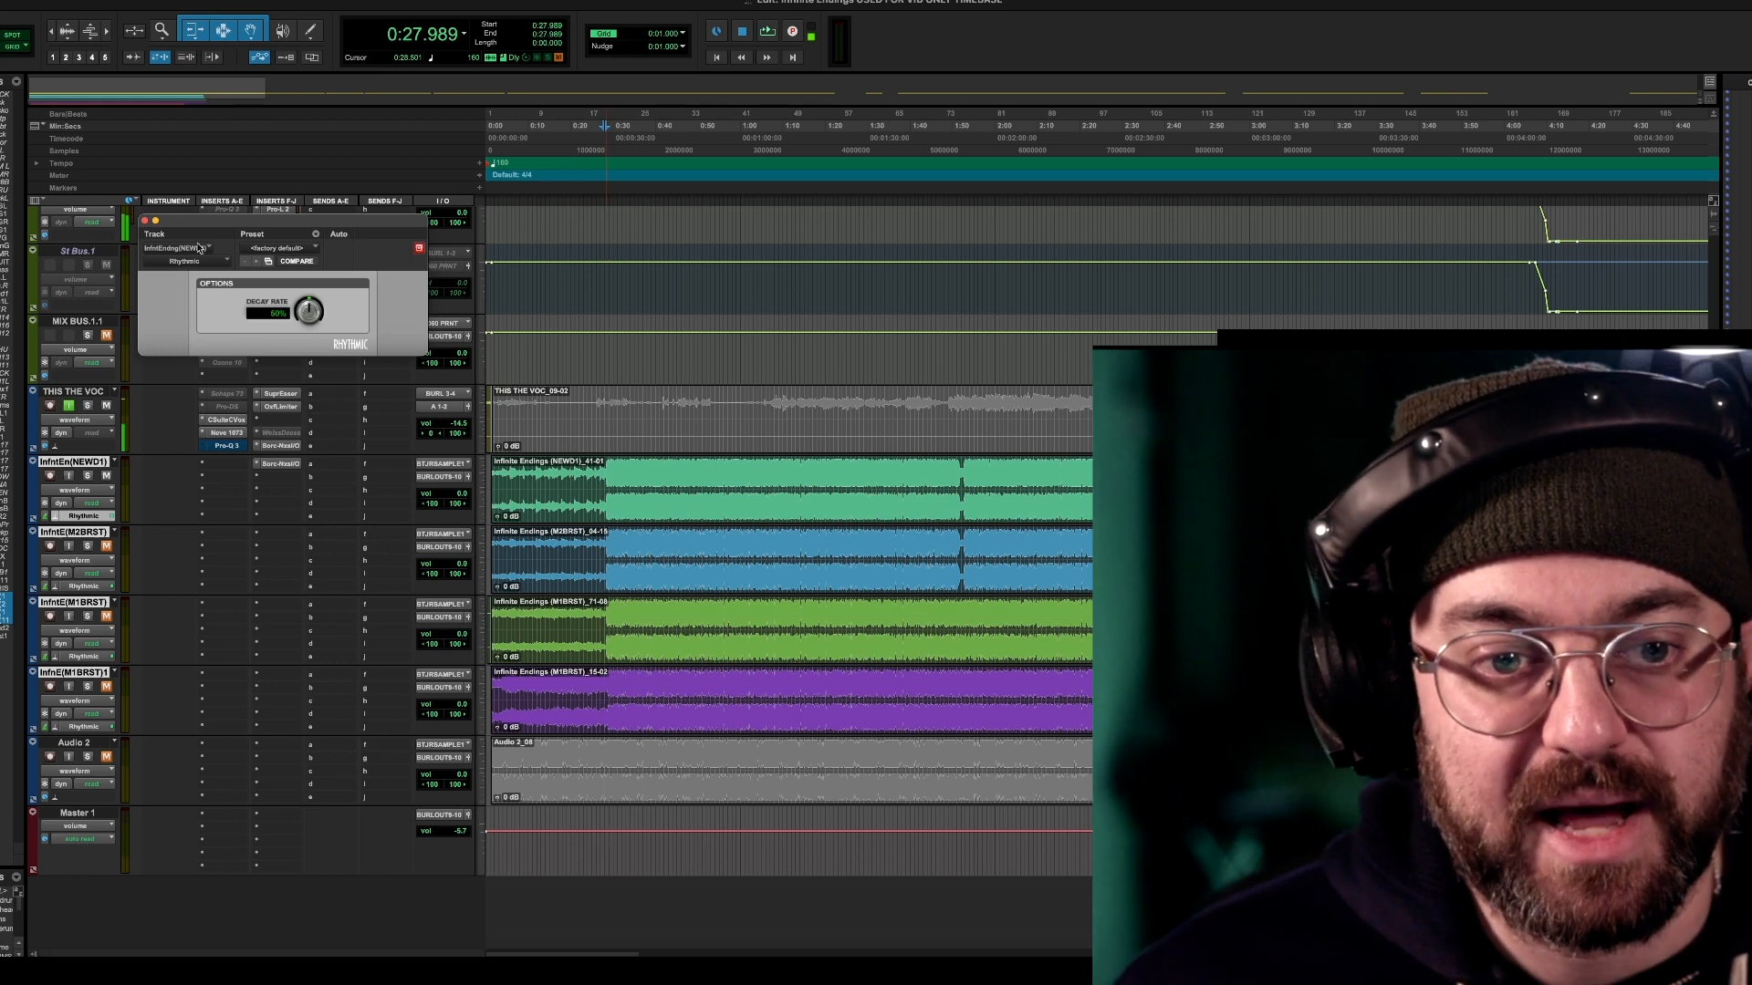
{"action": "left_click_drag", "start_coordinate": [303, 310], "coordinate": [304, 290]}
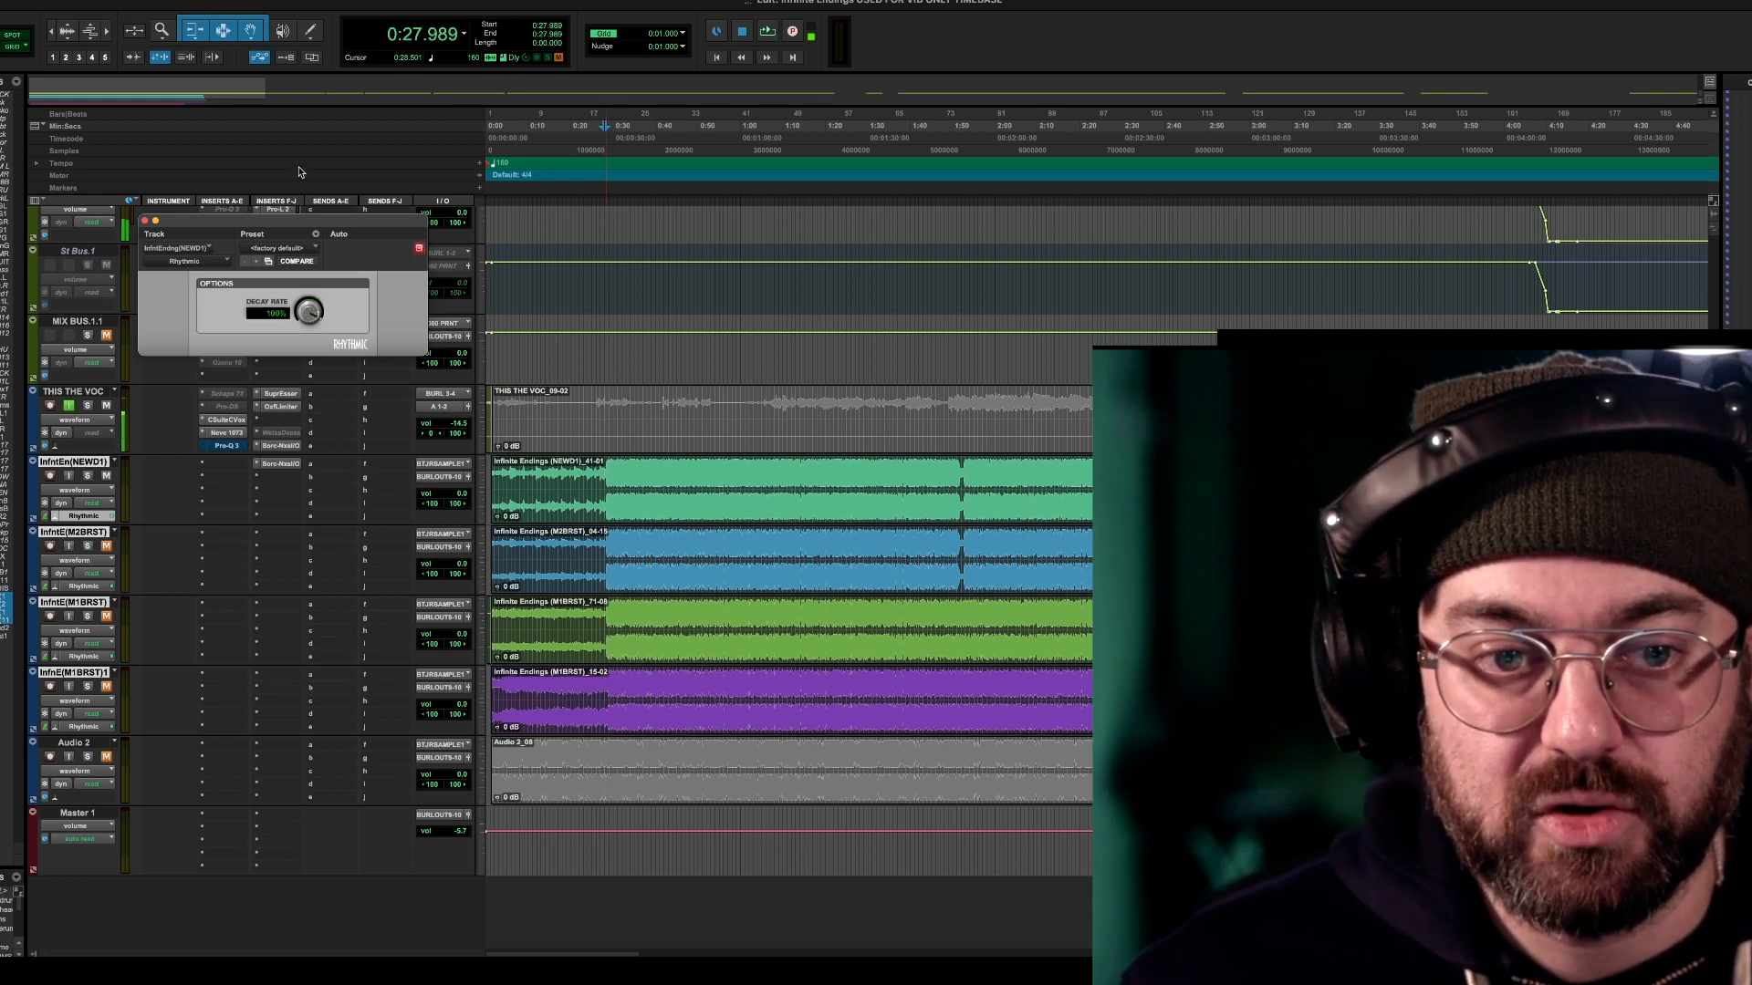
{"action": "left_click", "coordinate": [296, 260]}
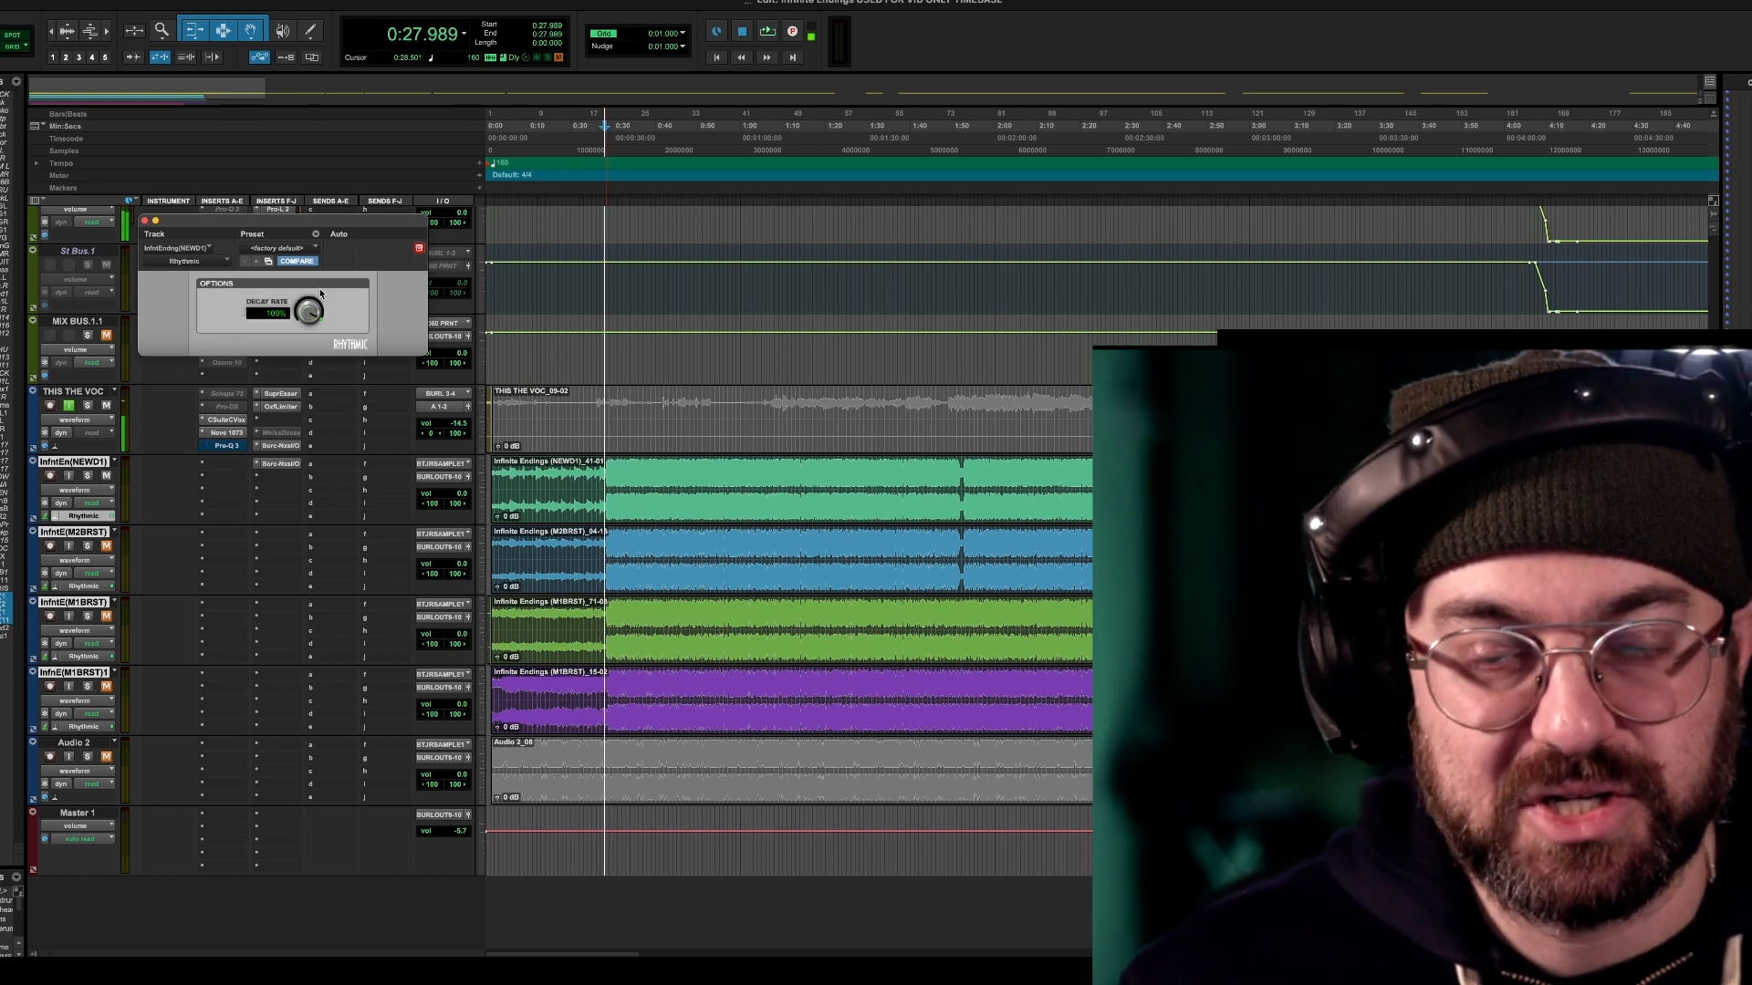
{"action": "left_click_drag", "start_coordinate": [299, 310], "coordinate": [284, 318]}
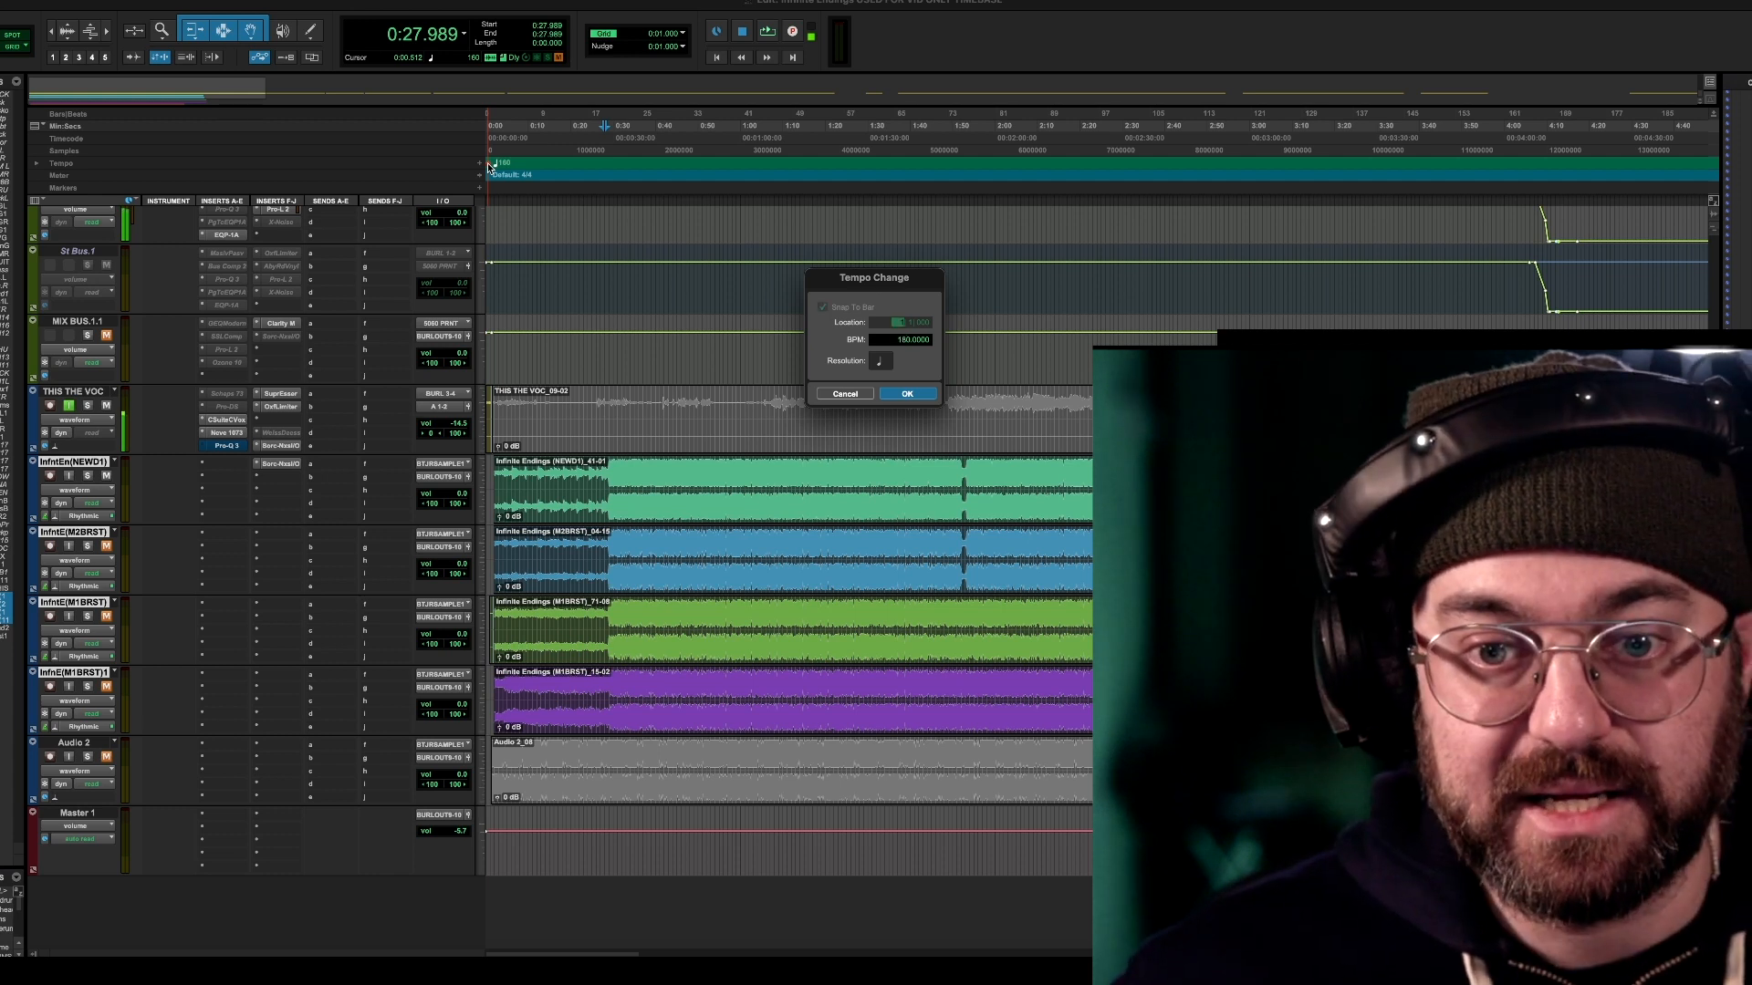
Apply a 180 BPM tempo and play the re-stretched beat tracks to hear the result.
{"action": "left_click", "coordinate": [907, 392]}
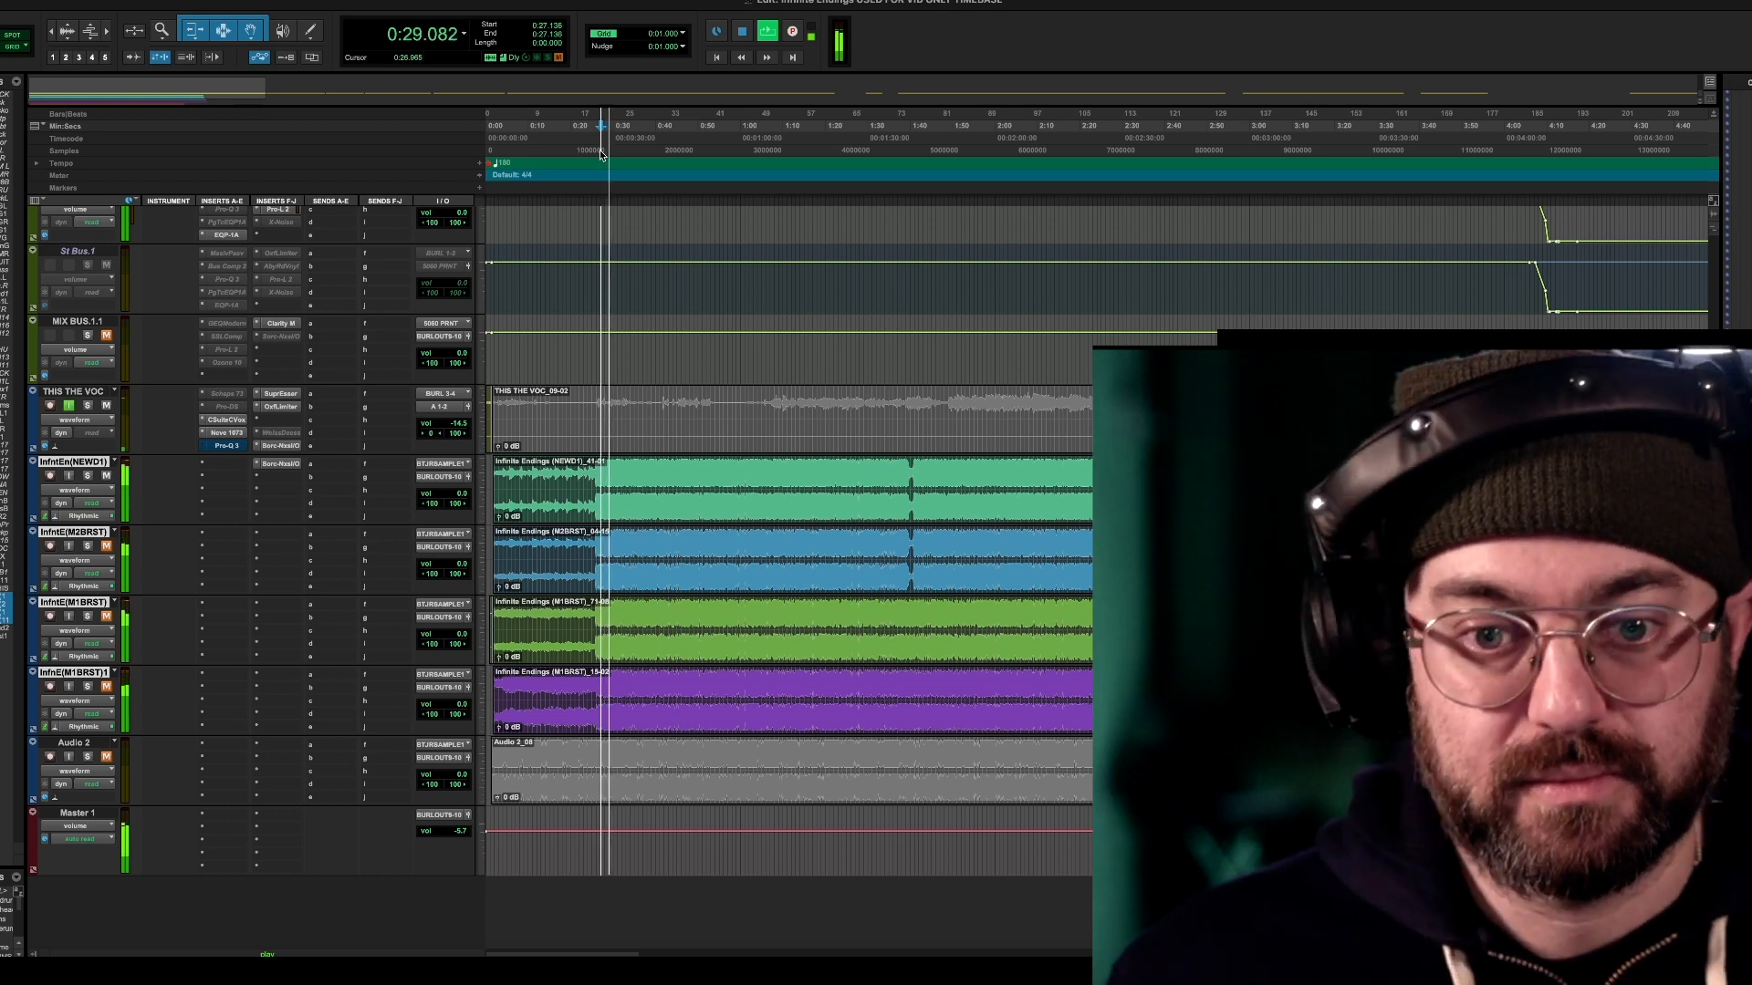
{"action": "key", "text": "space"}
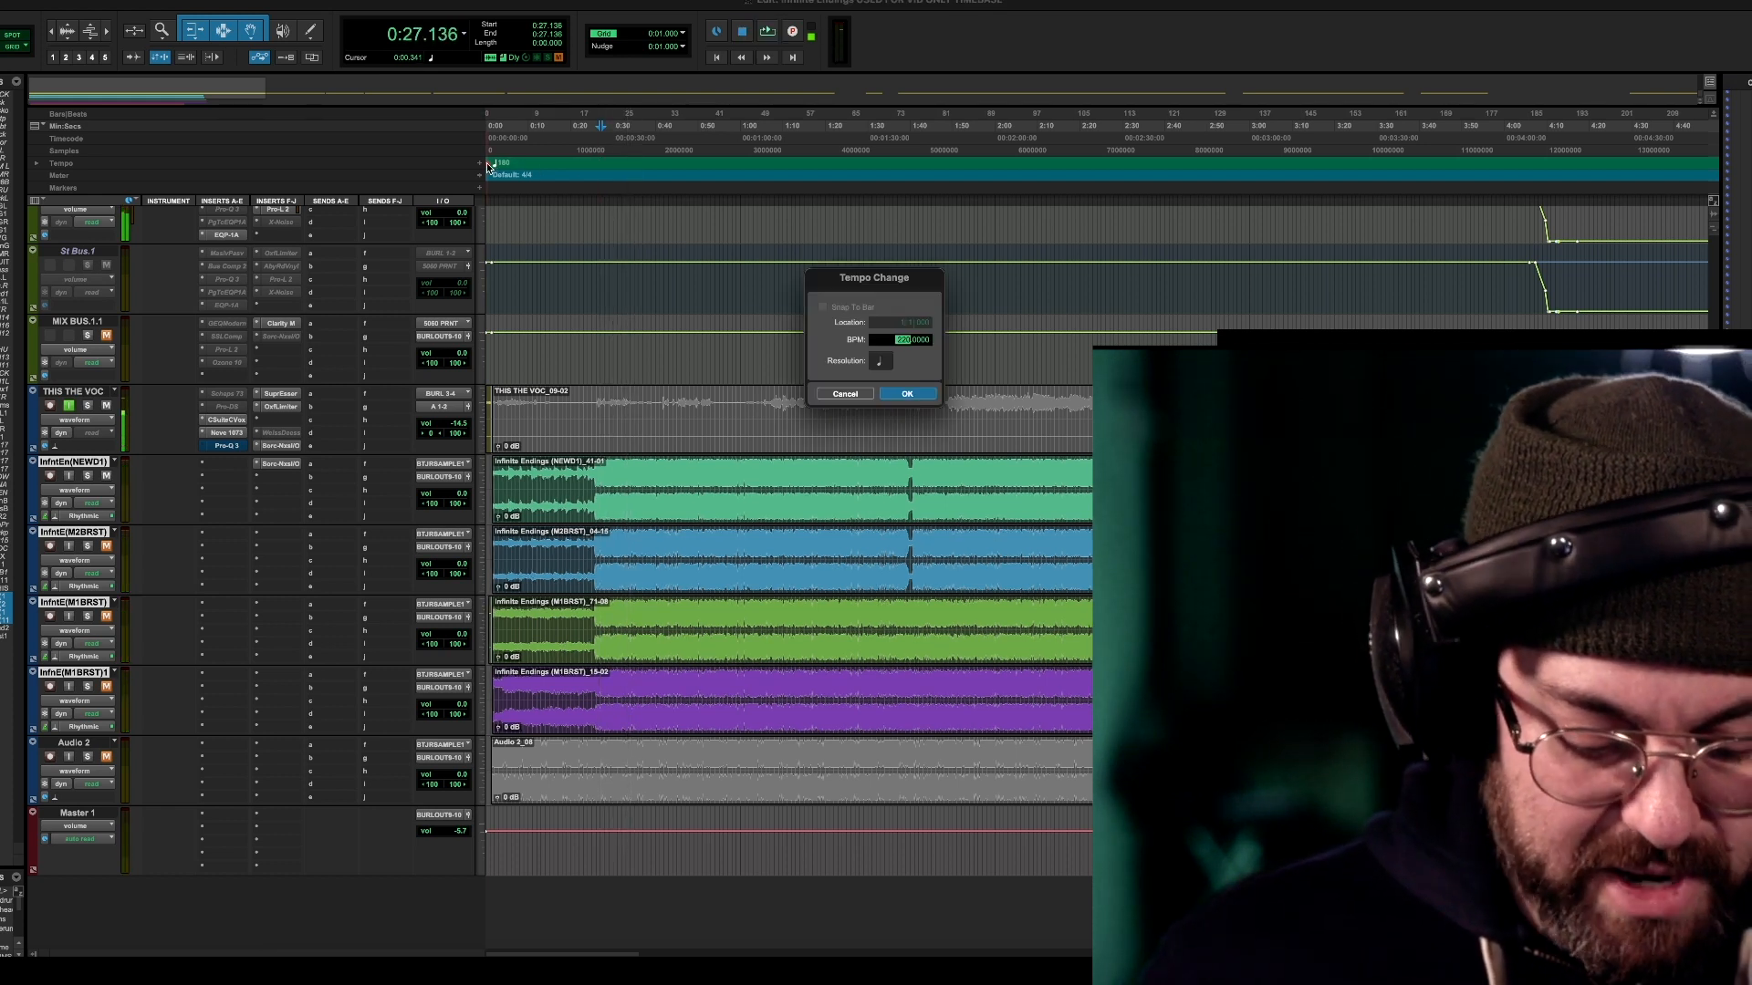
Apply a 220 BPM tempo and place the playhead near 0:20 in the ruler.
{"action": "left_click", "coordinate": [906, 393]}
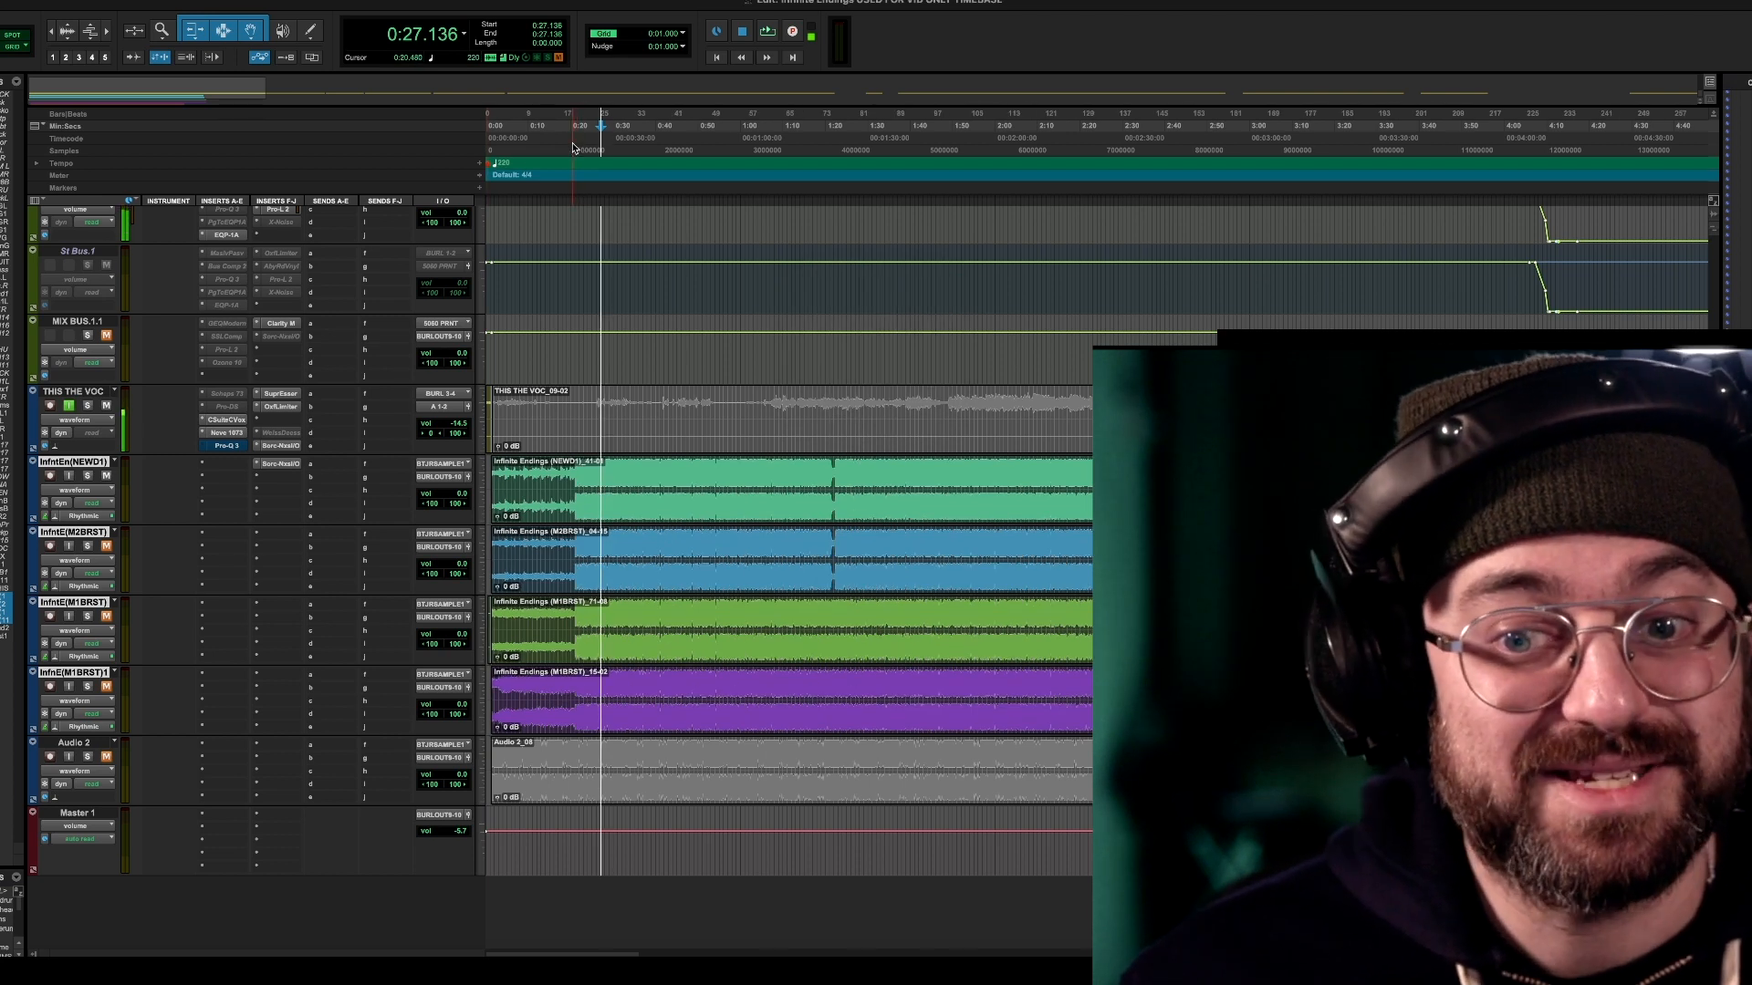
{"action": "left_click", "coordinate": [572, 125]}
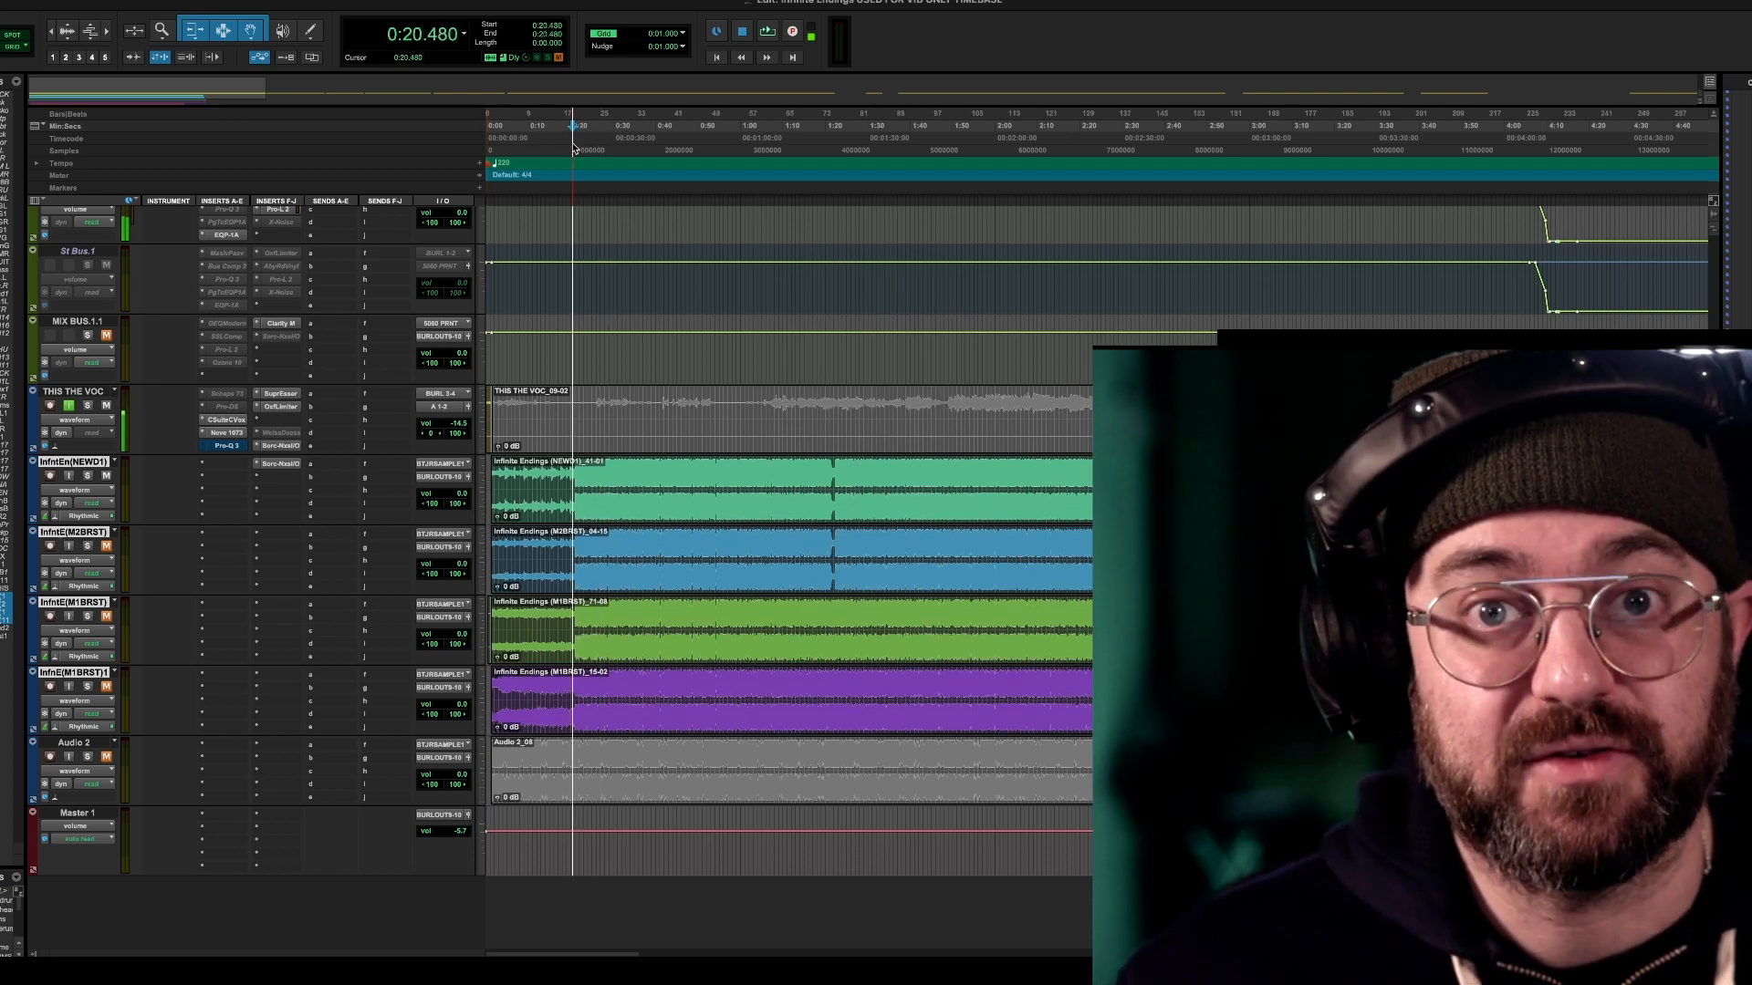